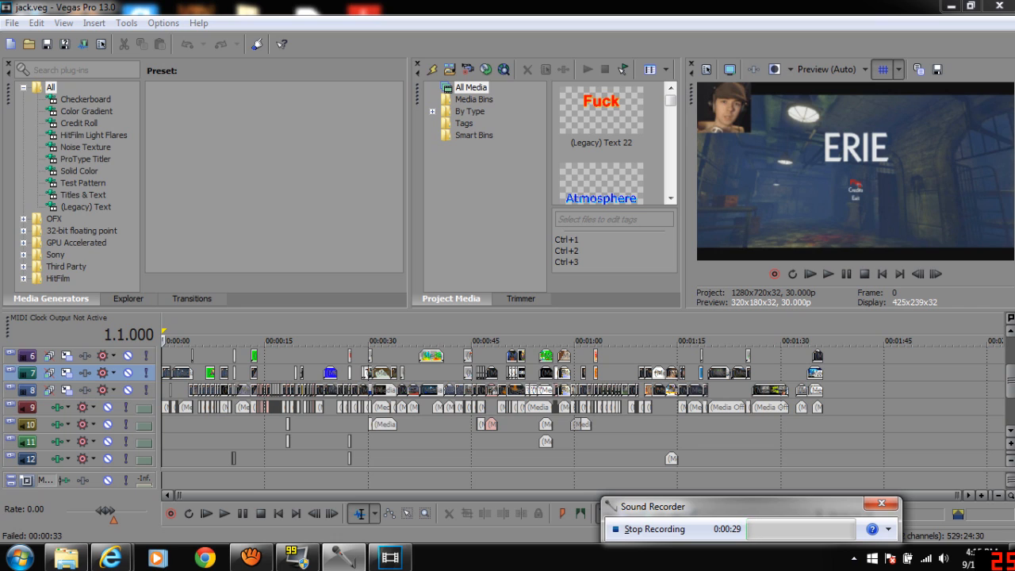
{"action": "mouse_move", "coordinate": [431, 356]}
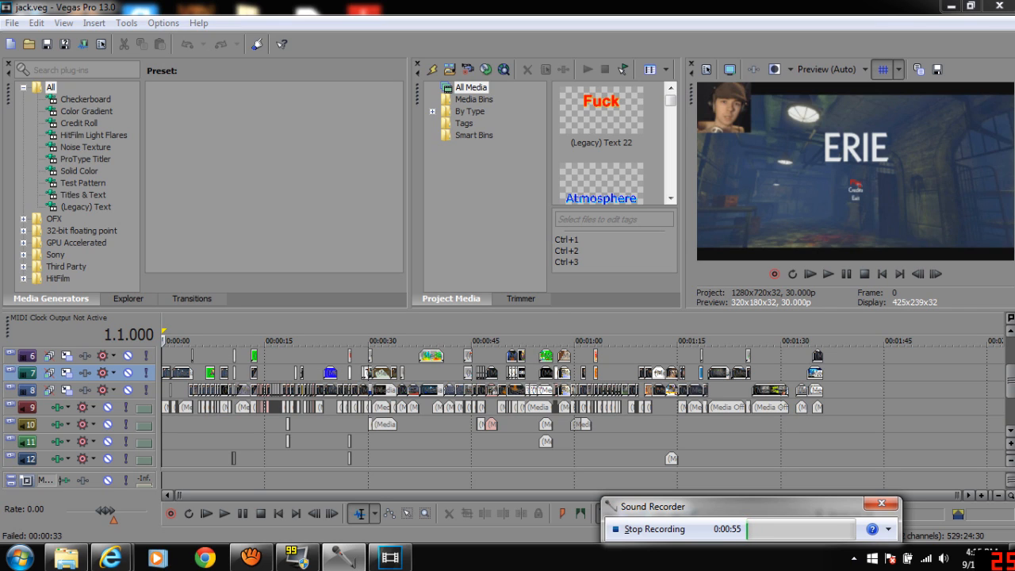
{"action": "mouse_move", "coordinate": [82, 44]}
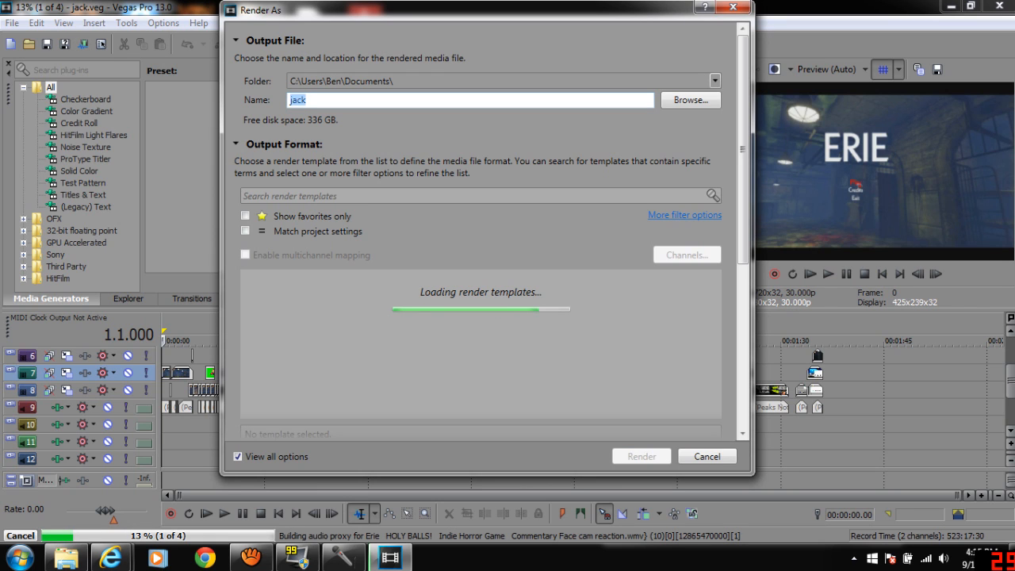
Choose the HD 720-30p WMV render template for jack.wmv and dismiss the proxy file error
{"action": "left_click", "coordinate": [351, 411]}
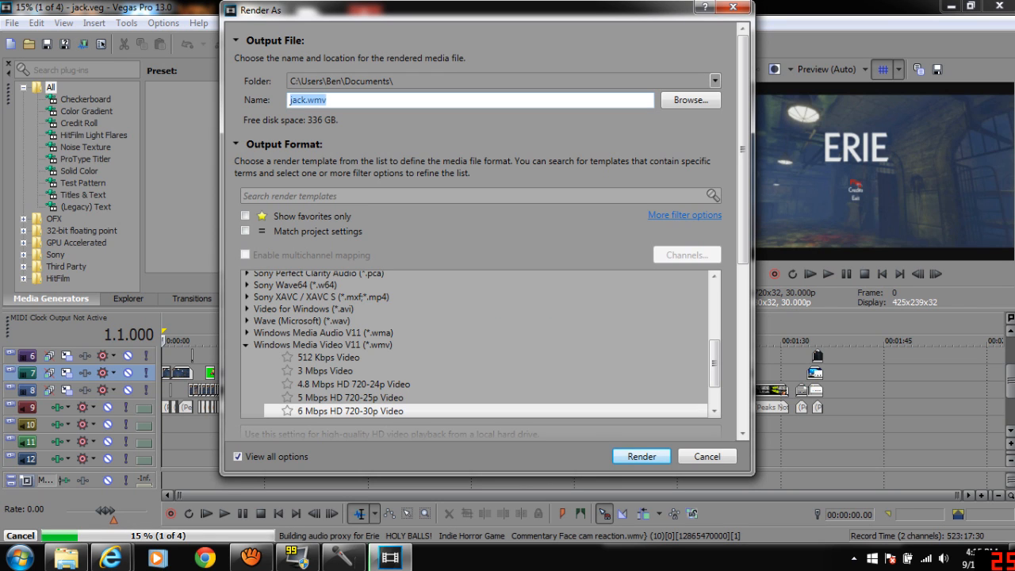
{"action": "left_click", "coordinate": [641, 456]}
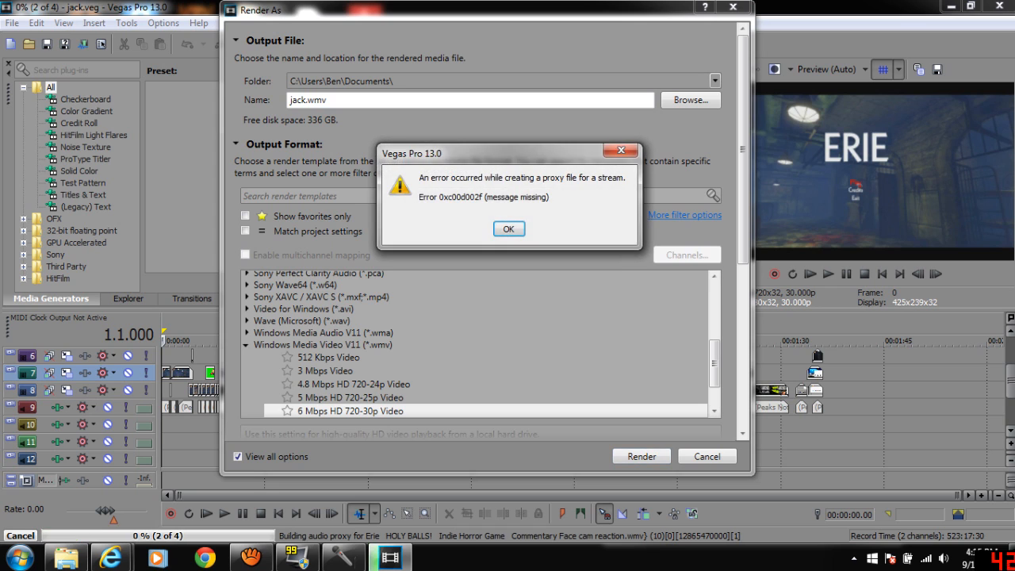
{"action": "left_click", "coordinate": [509, 228]}
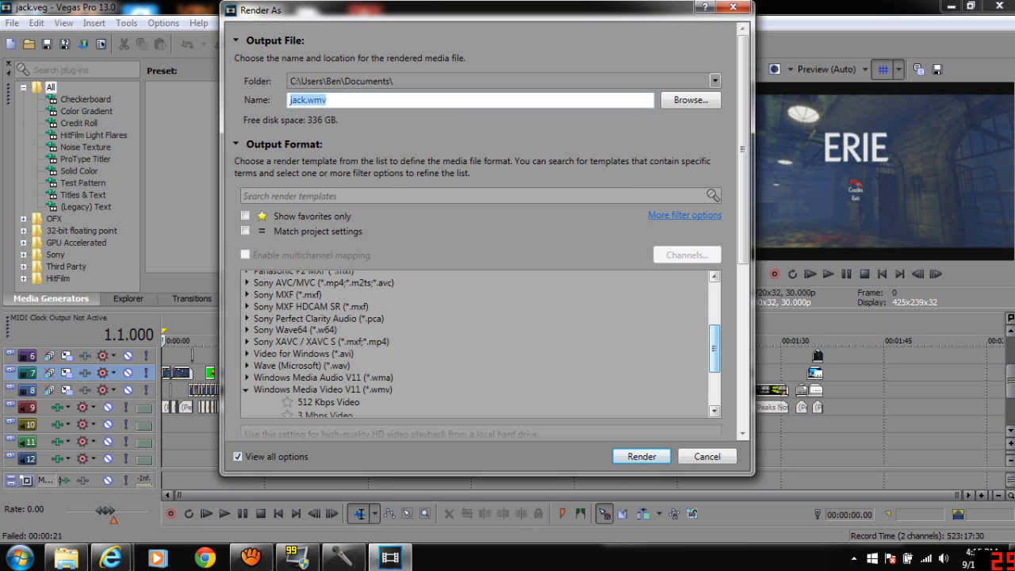
Scroll the render format list down to the MP3 Audio formats
{"action": "left_click", "coordinate": [349, 359]}
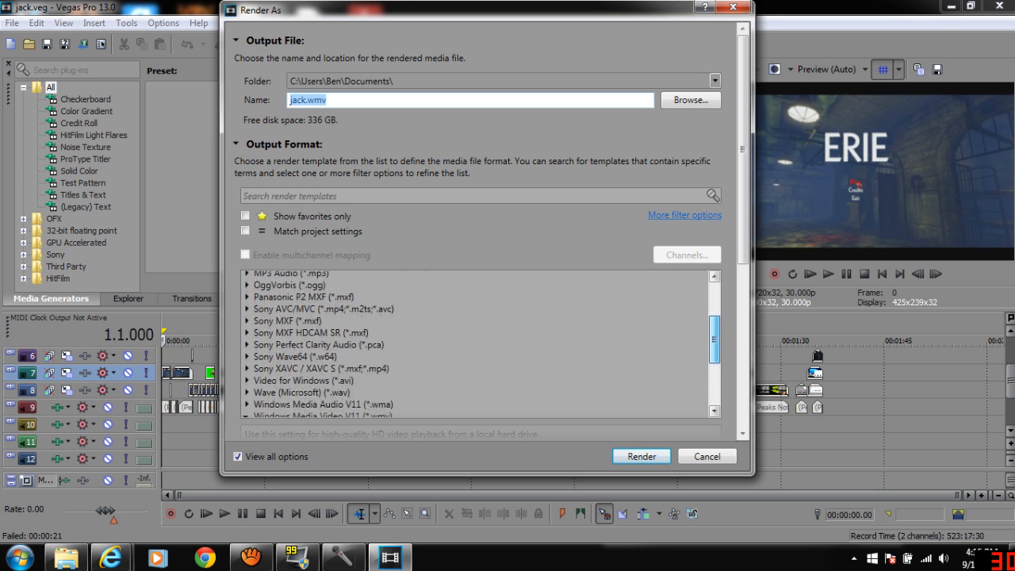
{"action": "scroll", "scroll_direction": "up", "scroll_amount": 3}
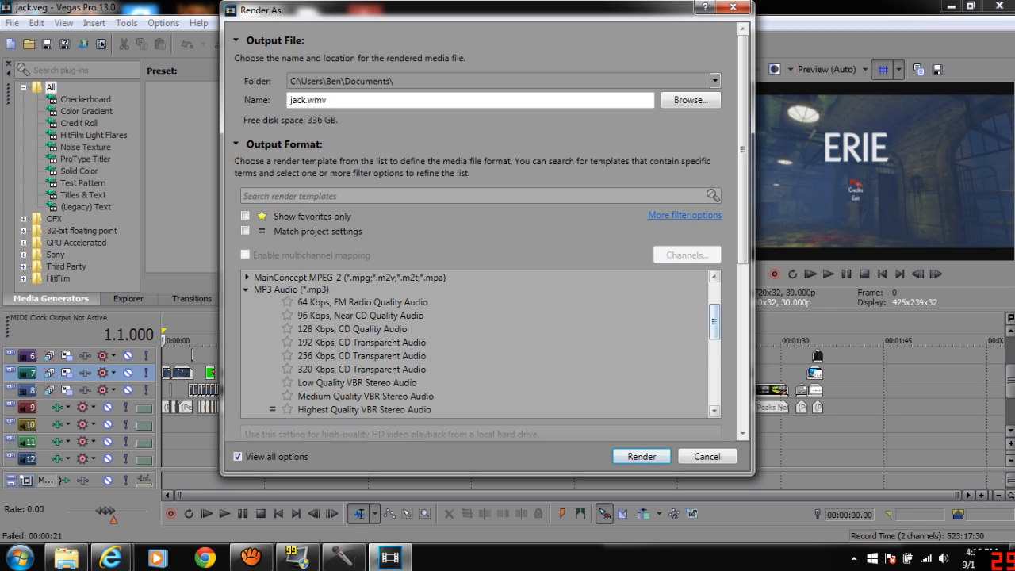
{"action": "scroll", "scroll_direction": "down", "scroll_amount": 3}
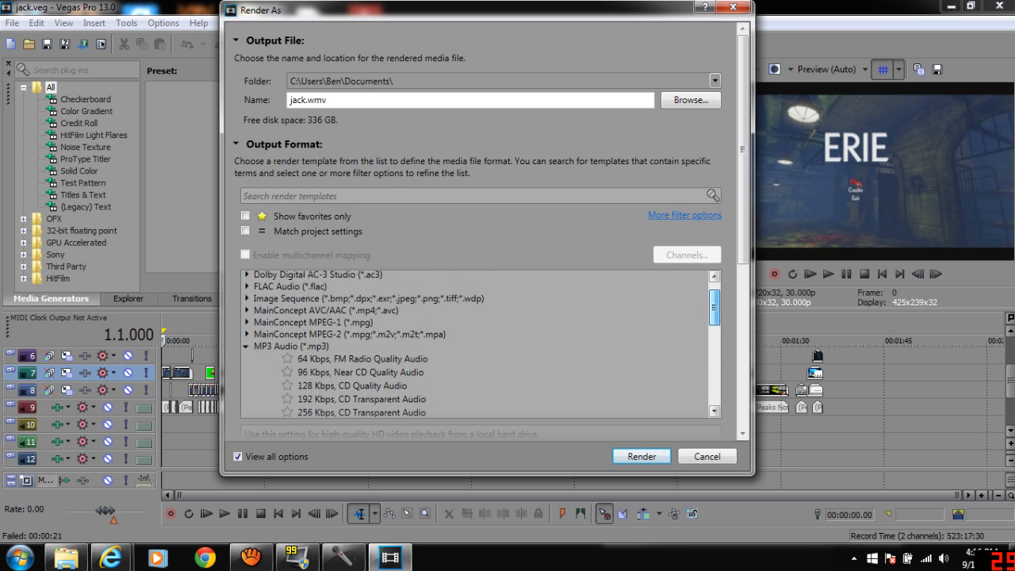
{"action": "scroll", "scroll_direction": "down", "scroll_amount": 3}
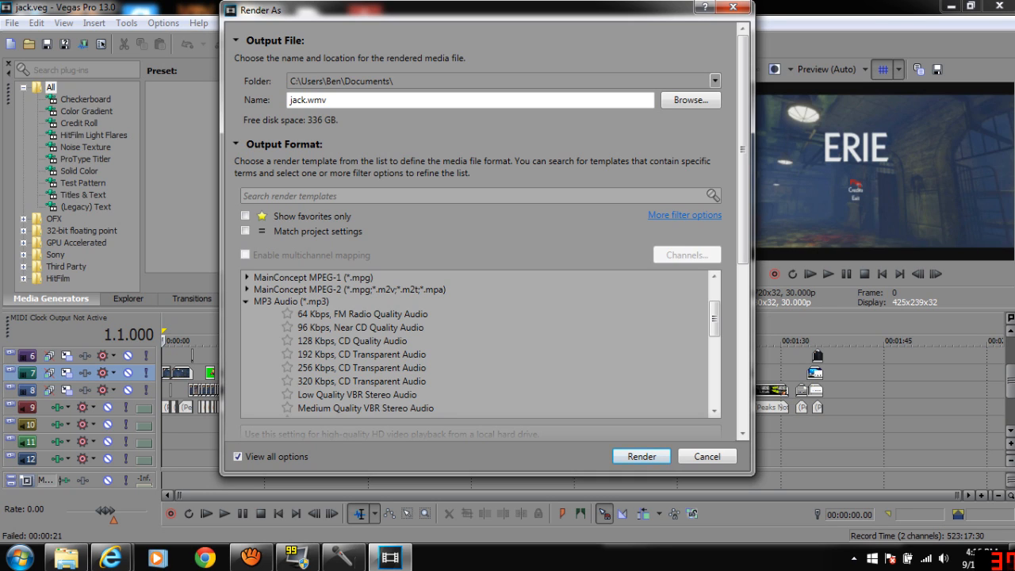
{"action": "left_click", "coordinate": [353, 340]}
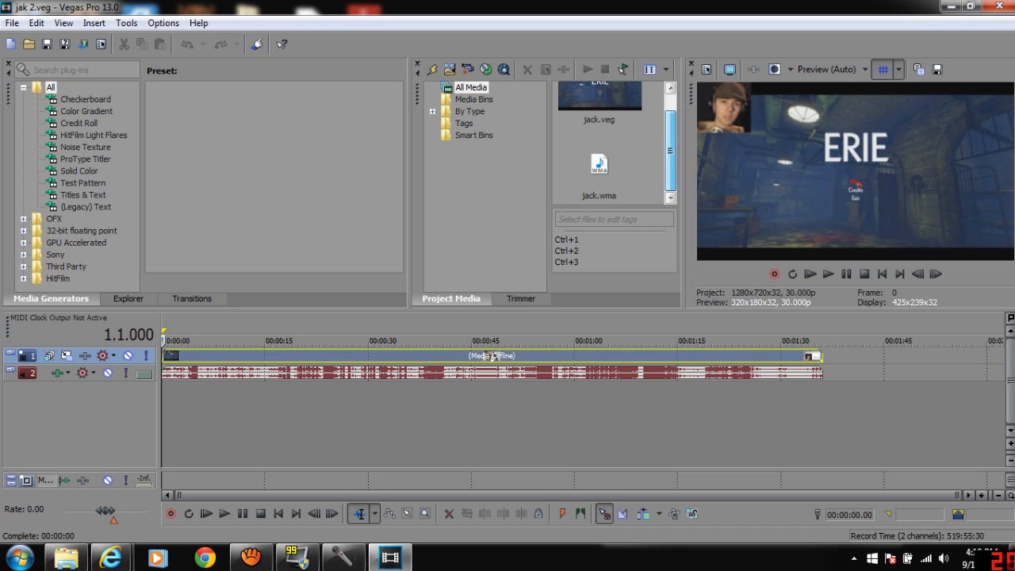
Select the rendered jack.wma in Project Media to show its 44,100 Hz, 16-bit stereo details
{"action": "left_click", "coordinate": [599, 171]}
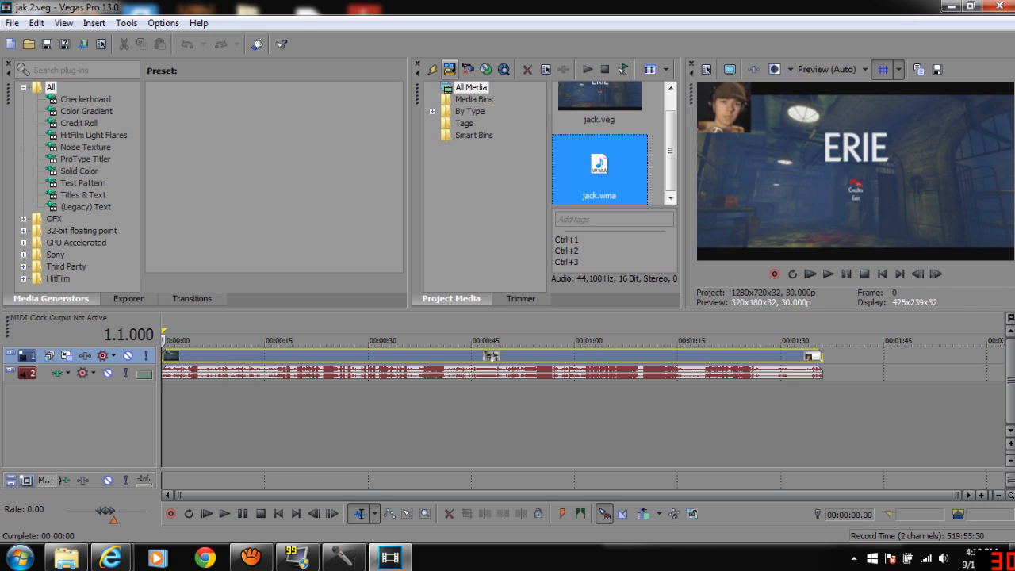
{"action": "mouse_move", "coordinate": [432, 70]}
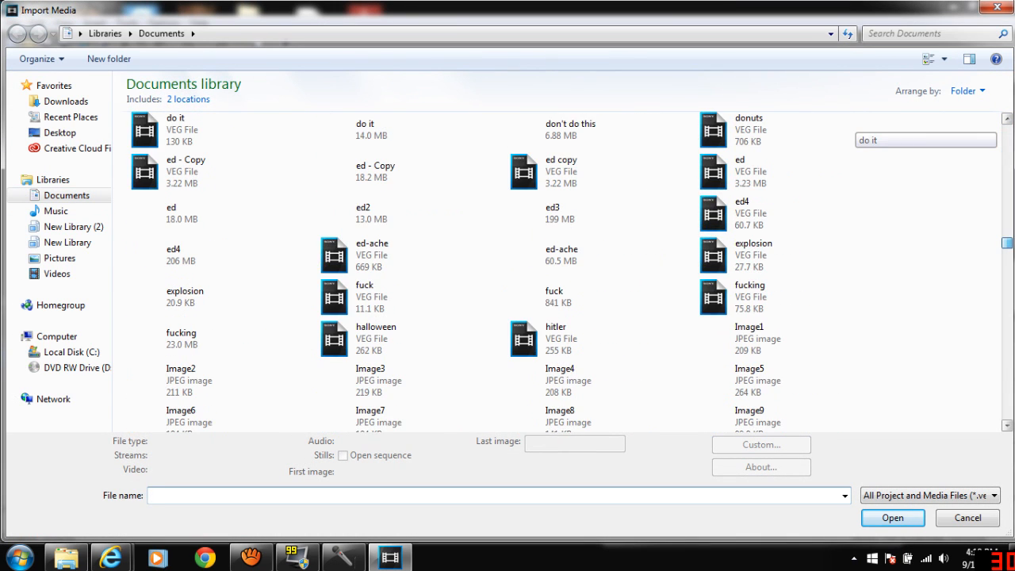
{"action": "scroll", "scroll_direction": "down", "scroll_amount": 3}
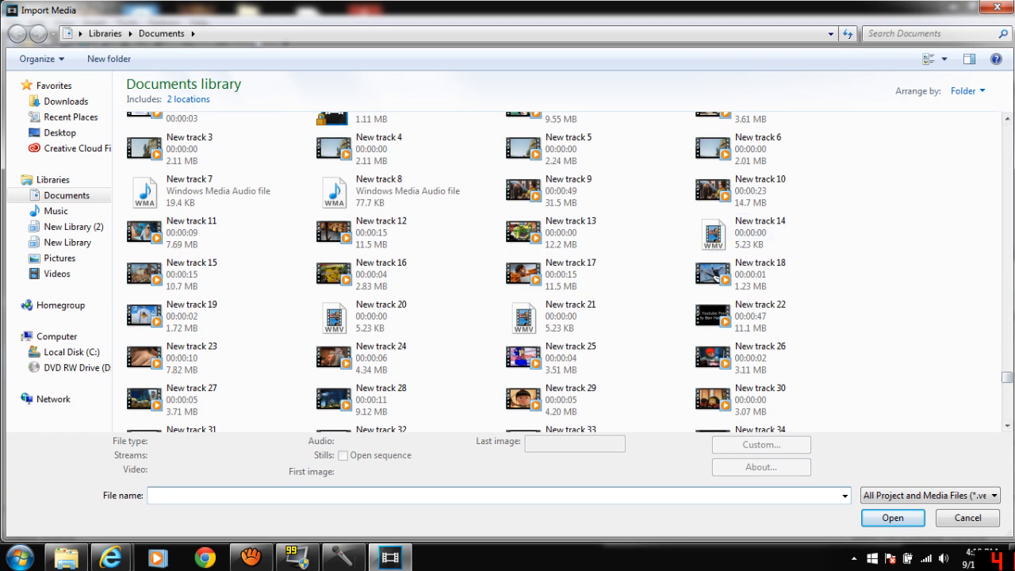
{"action": "scroll", "scroll_direction": "up", "scroll_amount": 3}
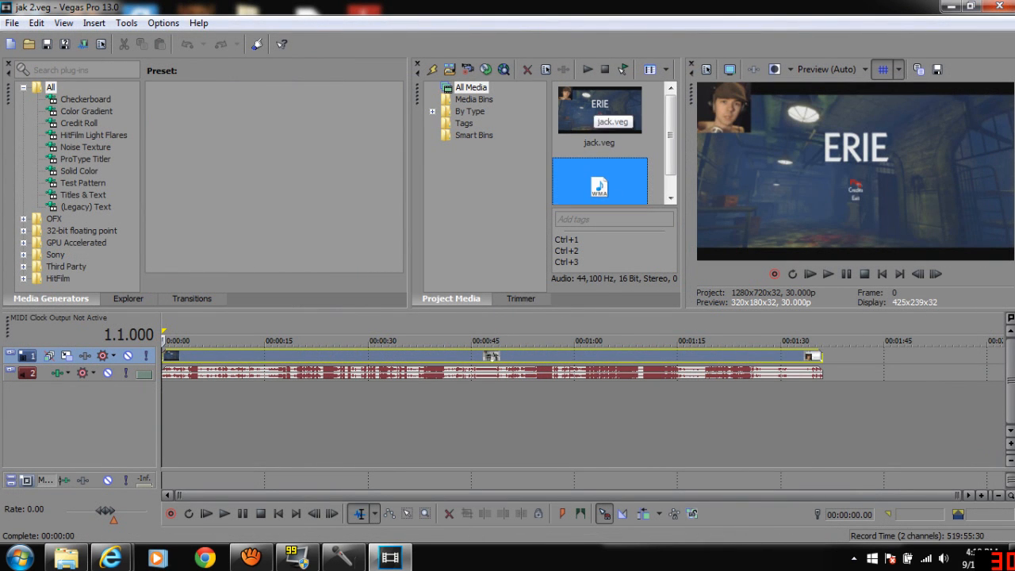
{"action": "left_click", "coordinate": [599, 112]}
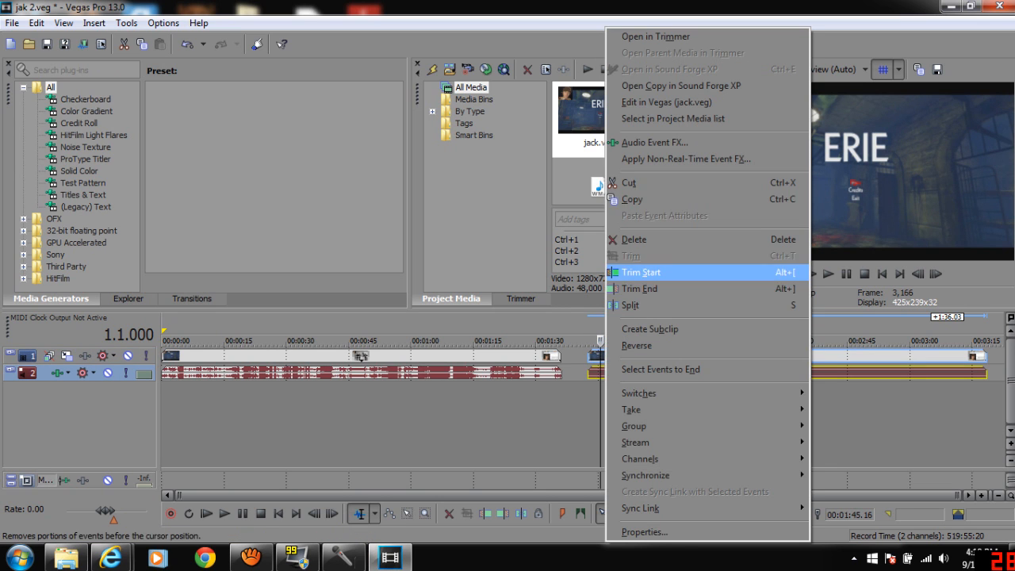
{"action": "mouse_move", "coordinate": [640, 288]}
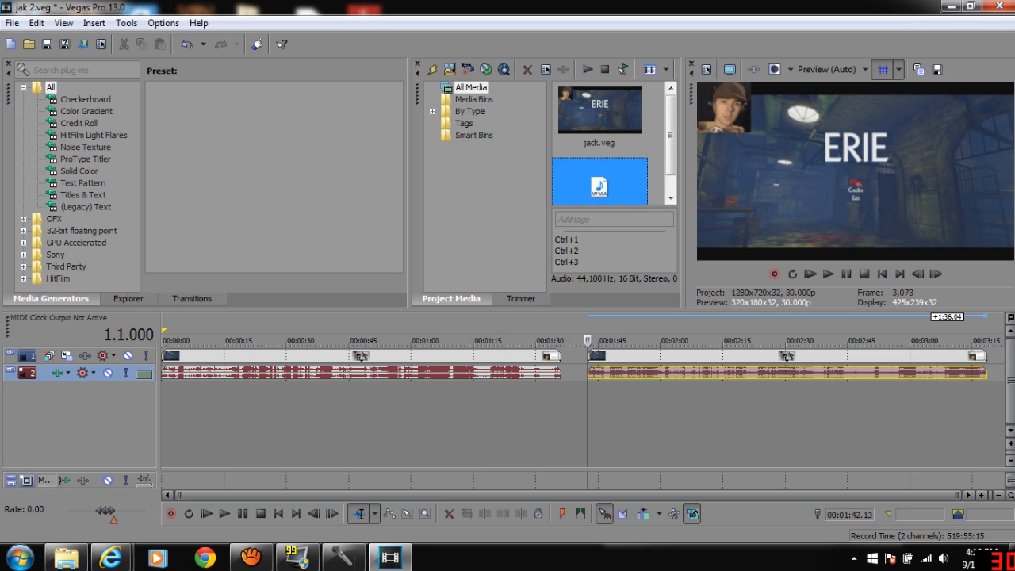
{"action": "mouse_move", "coordinate": [82, 44]}
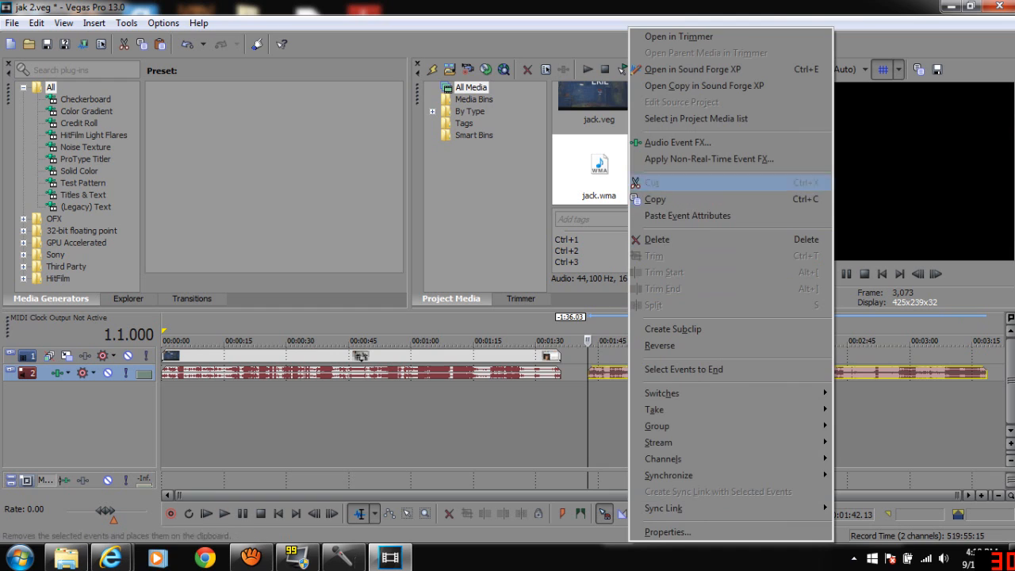
{"action": "left_click", "coordinate": [650, 183]}
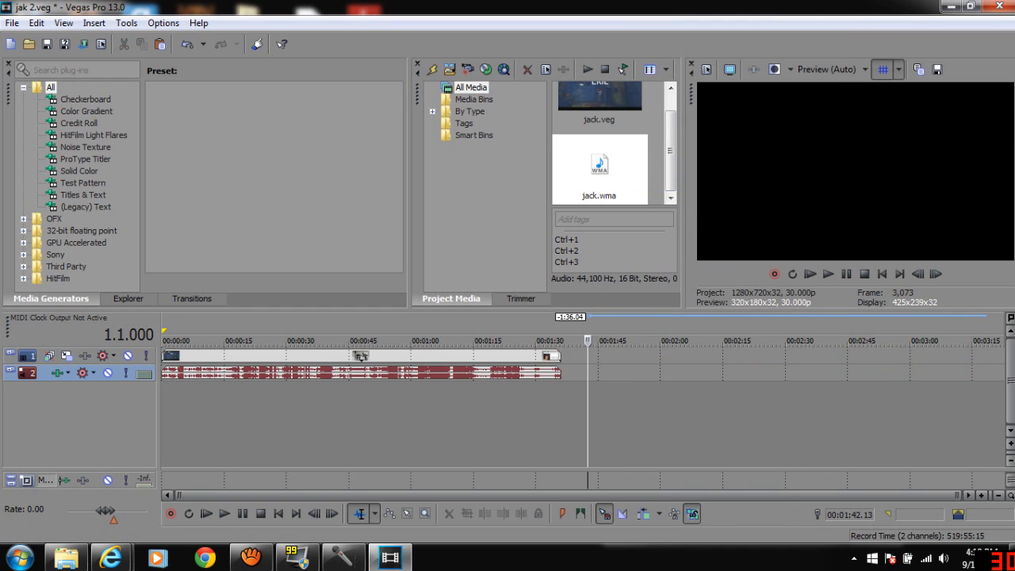